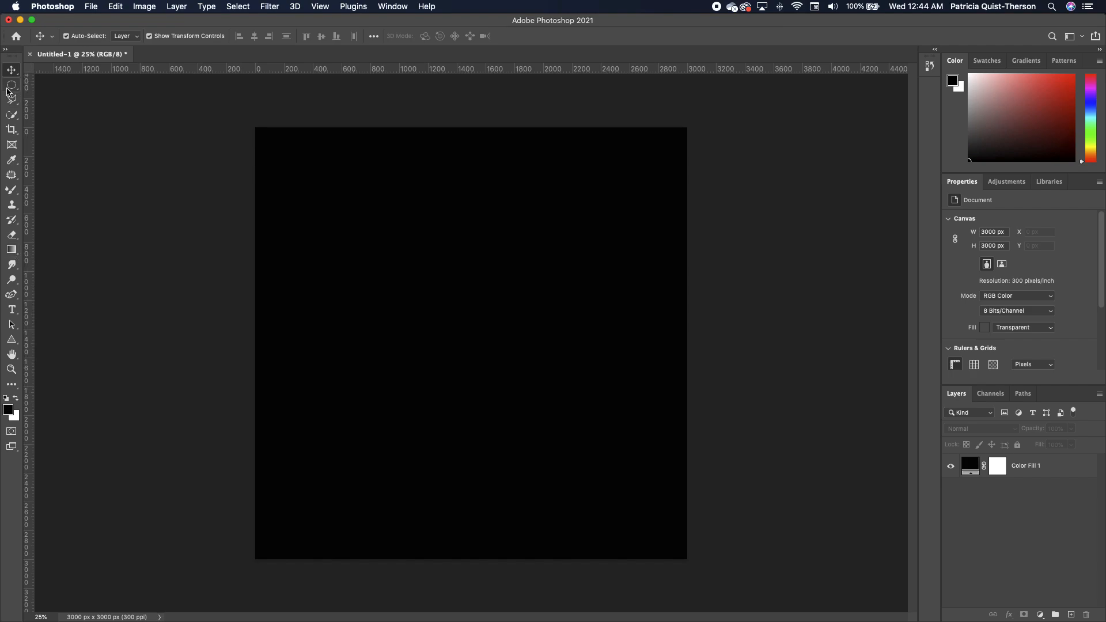
# Step: Add a new empty layer and draw a small circular marquee near the top-left corner
pyautogui.click(11, 85)
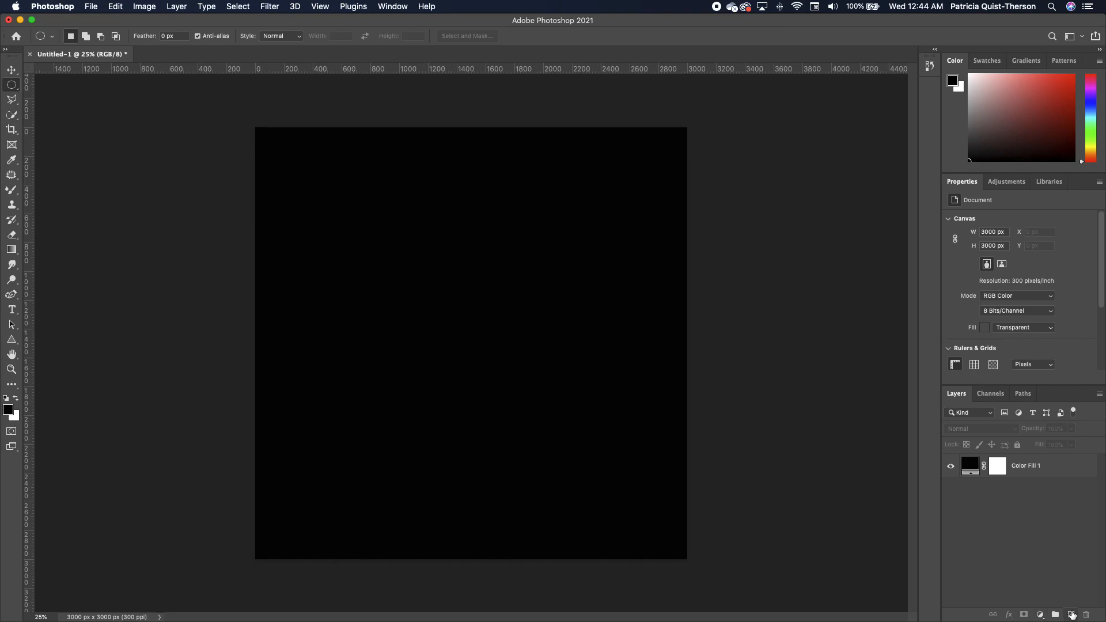
pyautogui.click(1072, 614)
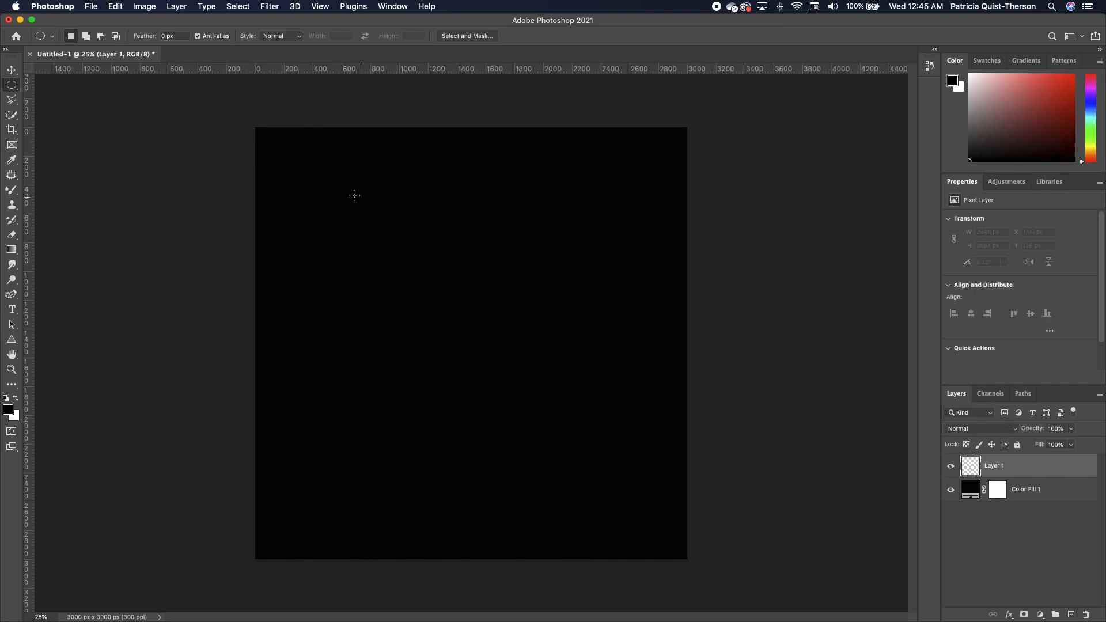
pyautogui.moveTo(282, 156)
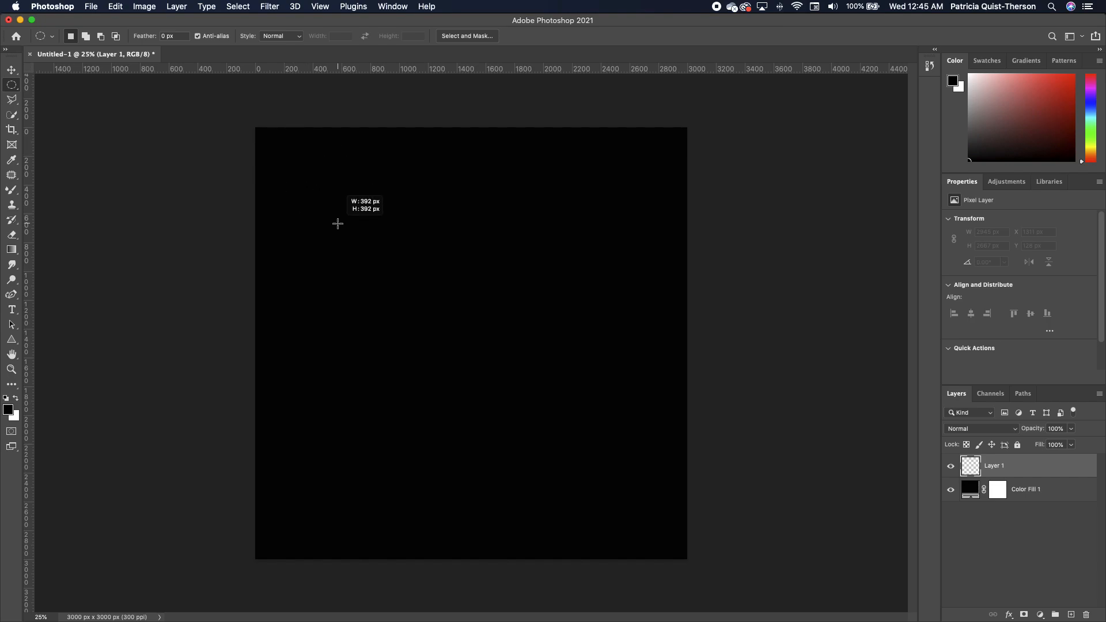
pyautogui.click(12, 249)
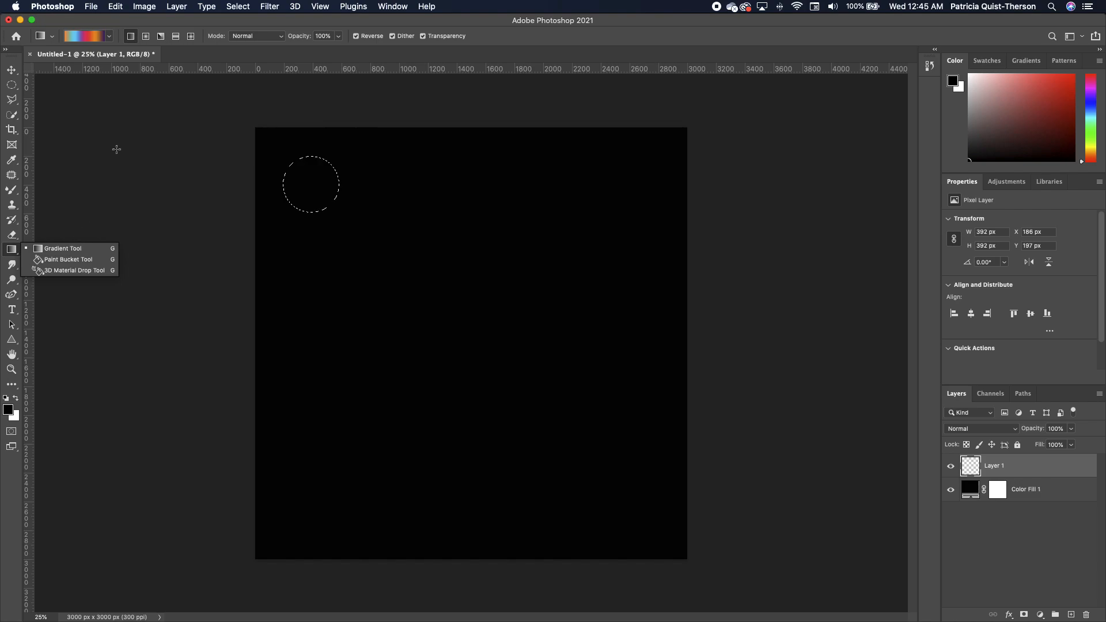
pyautogui.moveTo(76, 239)
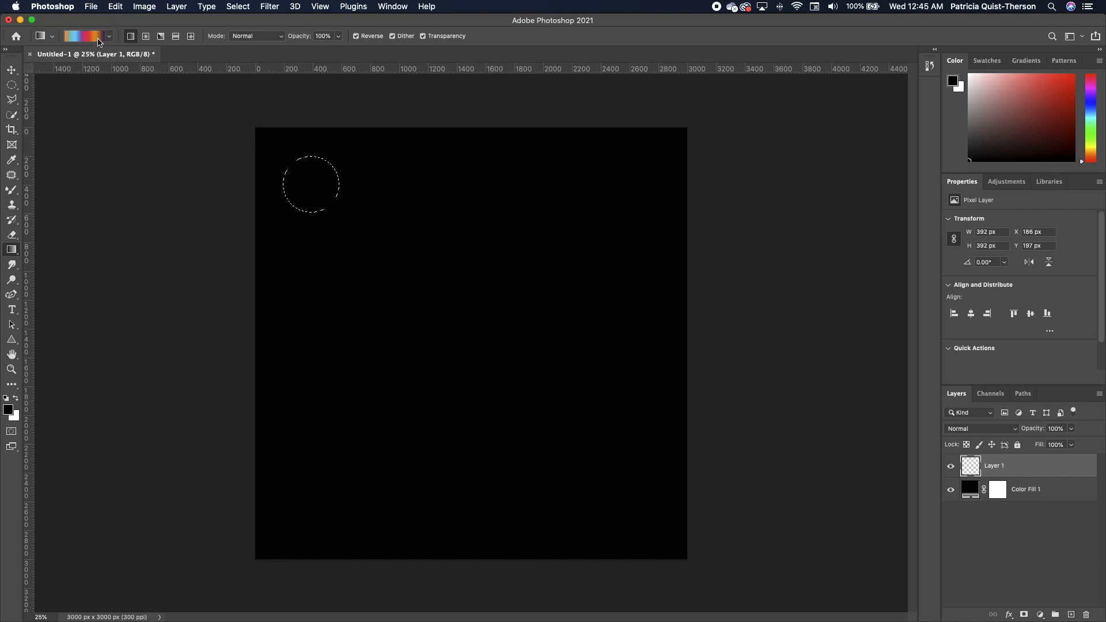
# Step: Fill the circle left to right with a multicolour preset from the Reds gradient group
pyautogui.click(81, 36)
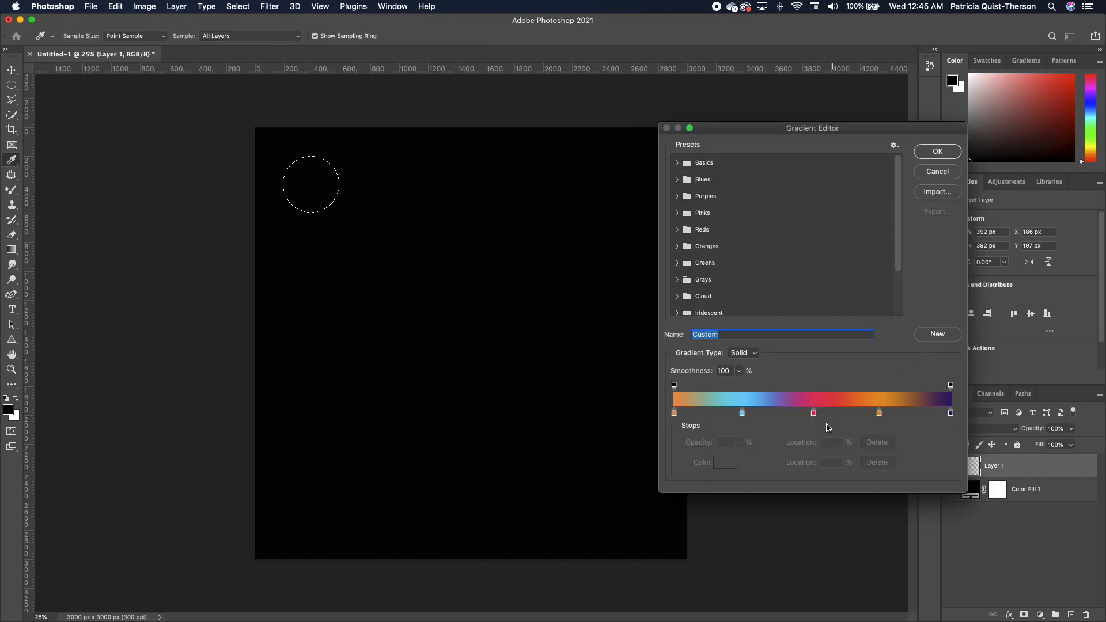
pyautogui.click(701, 229)
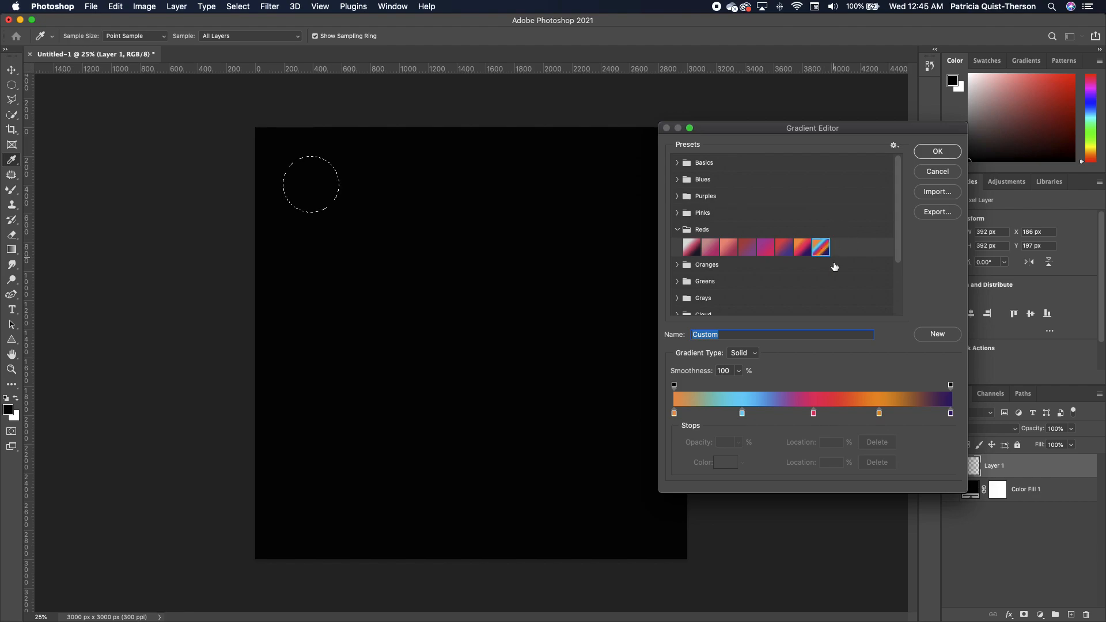
pyautogui.click(938, 151)
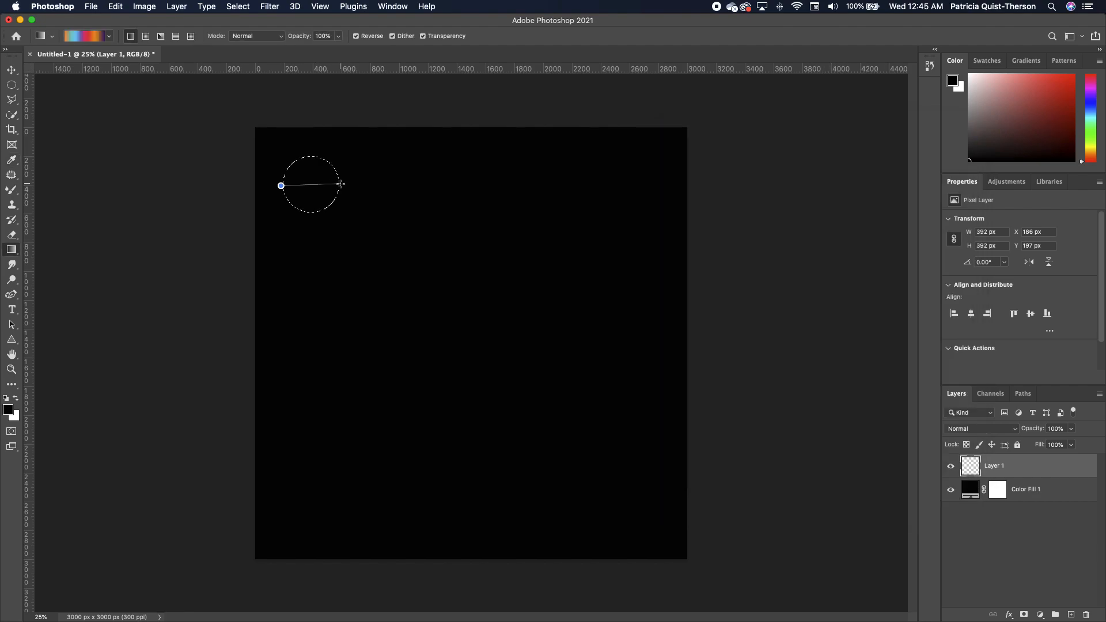
pyautogui.moveTo(281, 185); pyautogui.dragTo(343, 185)
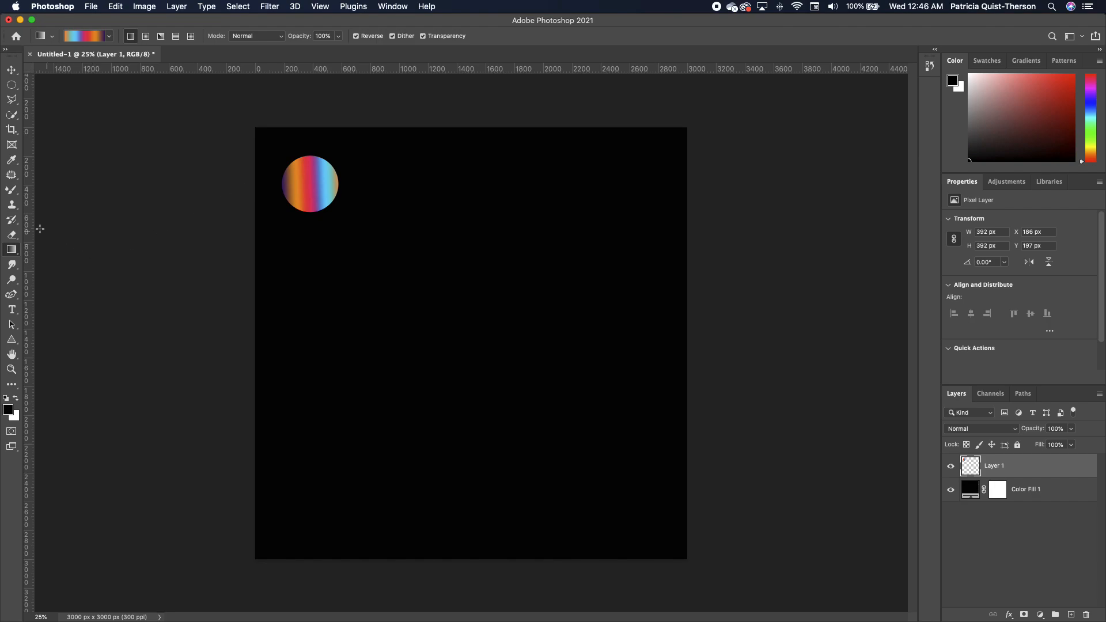
# Step: Switch to the Mixer Brush and choose the Dry, Heavy Load blend preset
pyautogui.click(12, 189)
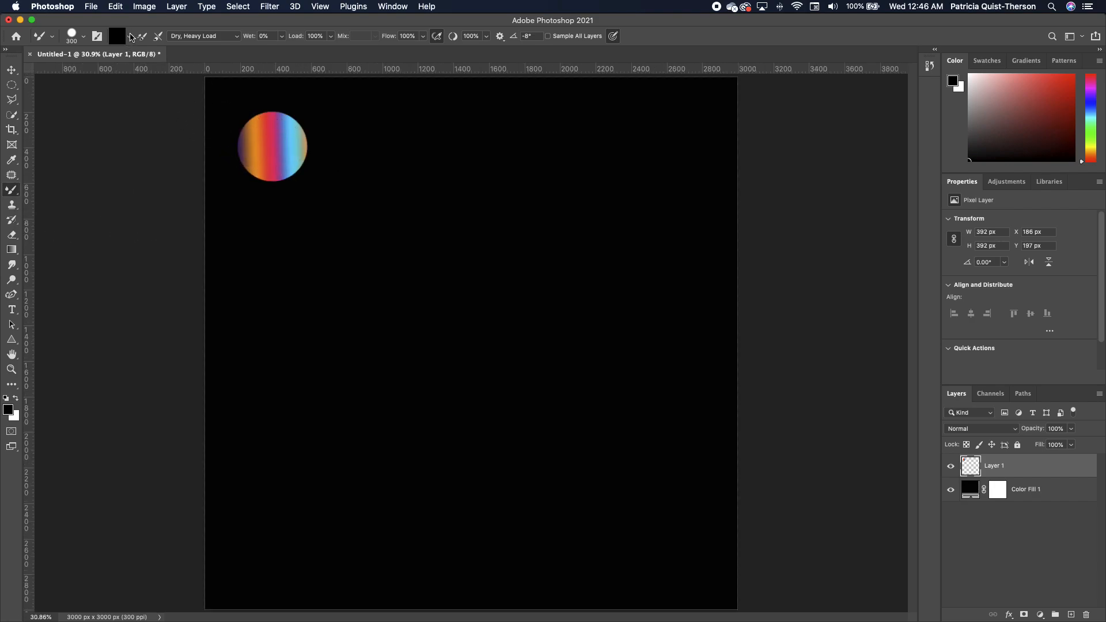
pyautogui.click(129, 36)
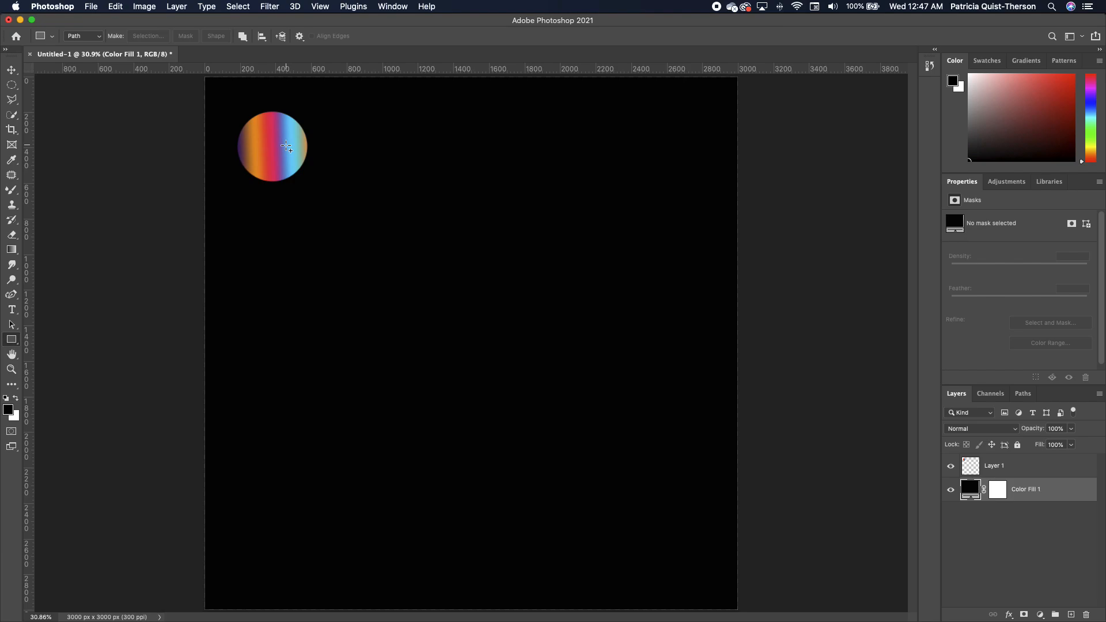
# Step: Set the Polygon Tool to draw a star path with 50% star ratio and 6 points
pyautogui.click(11, 338)
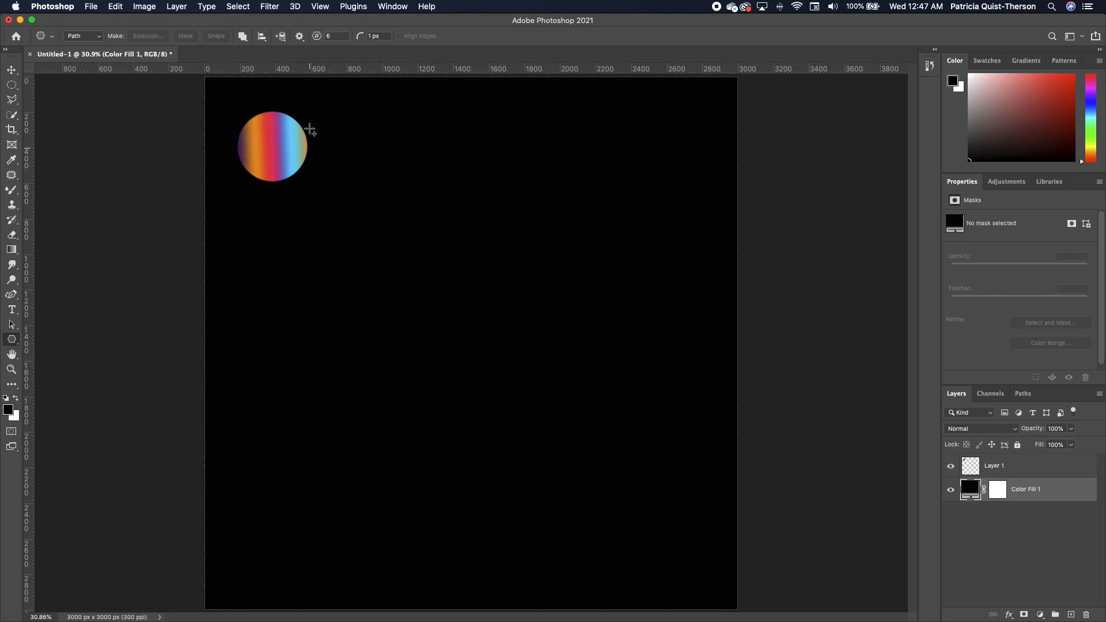
pyautogui.click(299, 36)
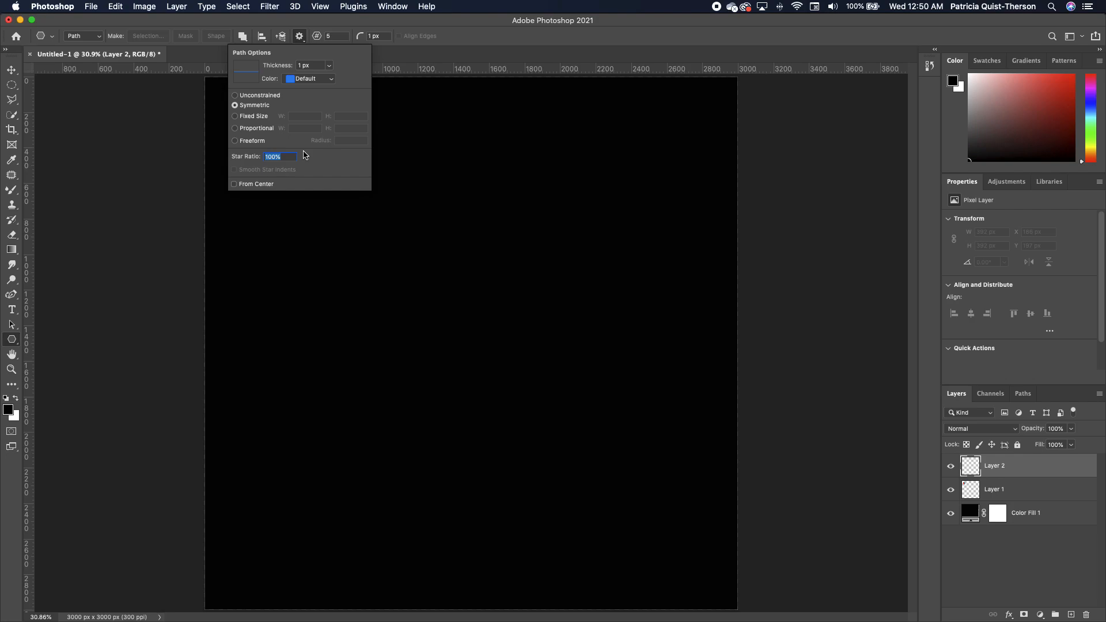
pyautogui.write('50')
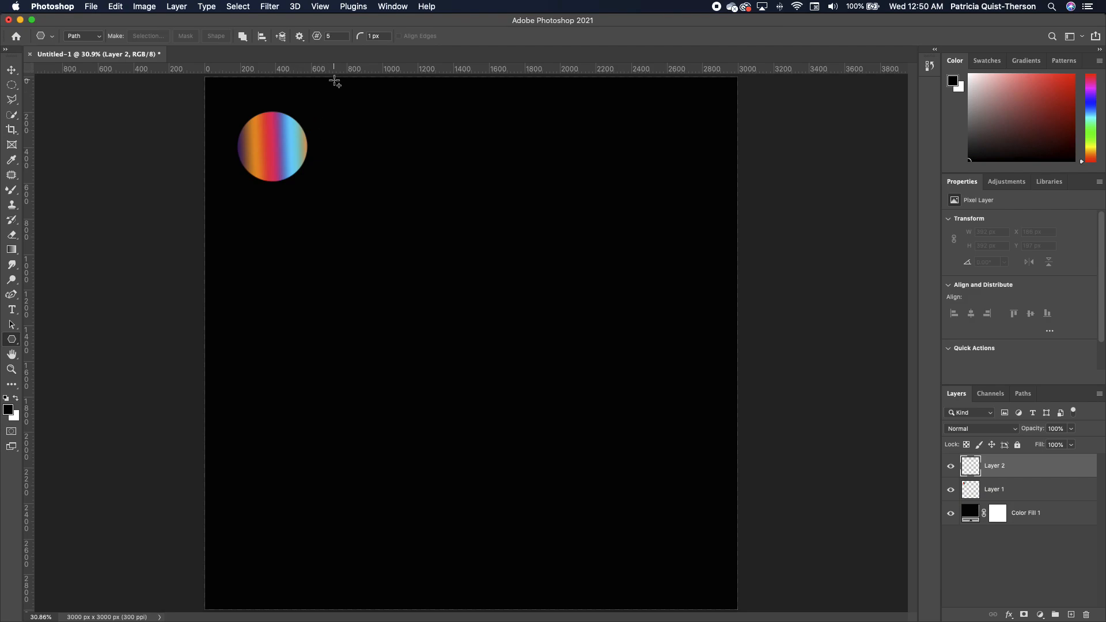
pyautogui.click(332, 36)
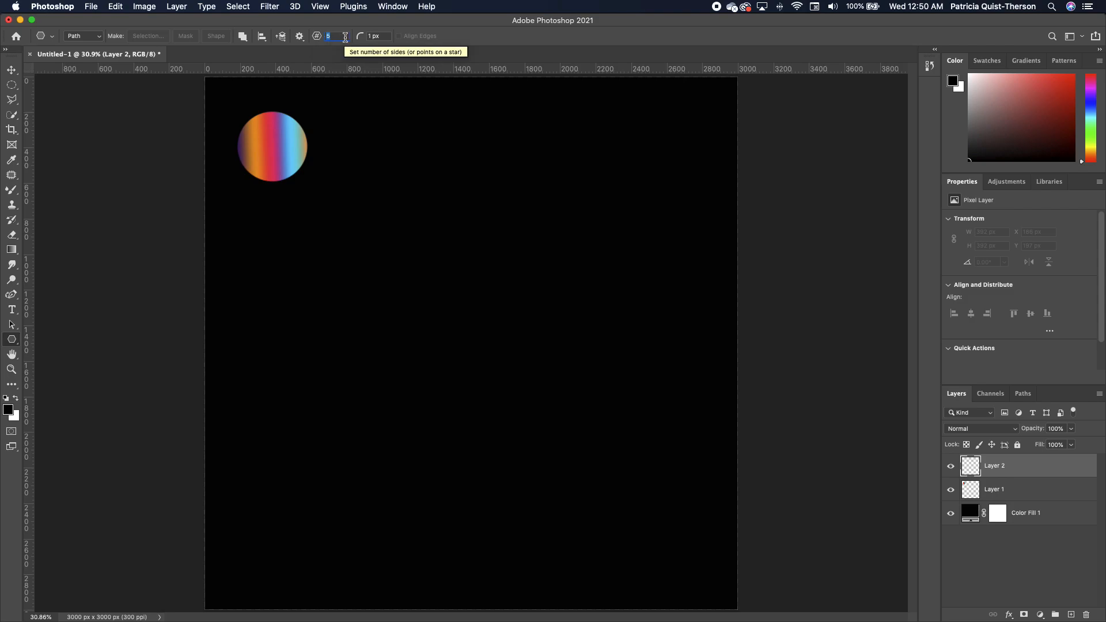
pyautogui.write('6')
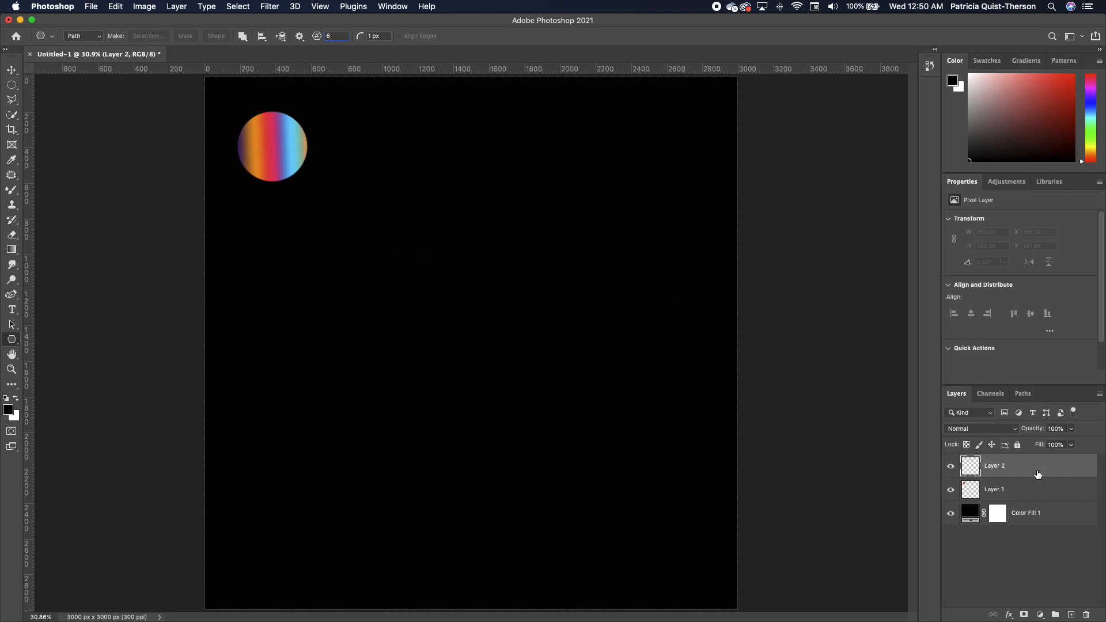
pyautogui.moveTo(289, 204)
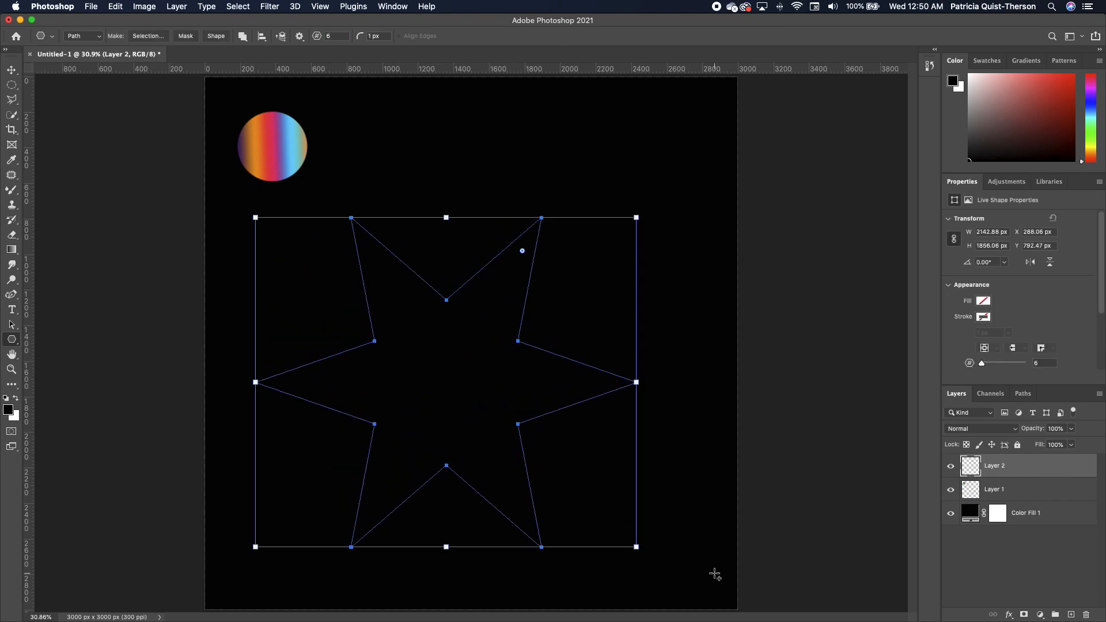
# Step: Put the drawn star path into Free Transform Path and show the Paths panel
pyautogui.rightClick(522, 250)
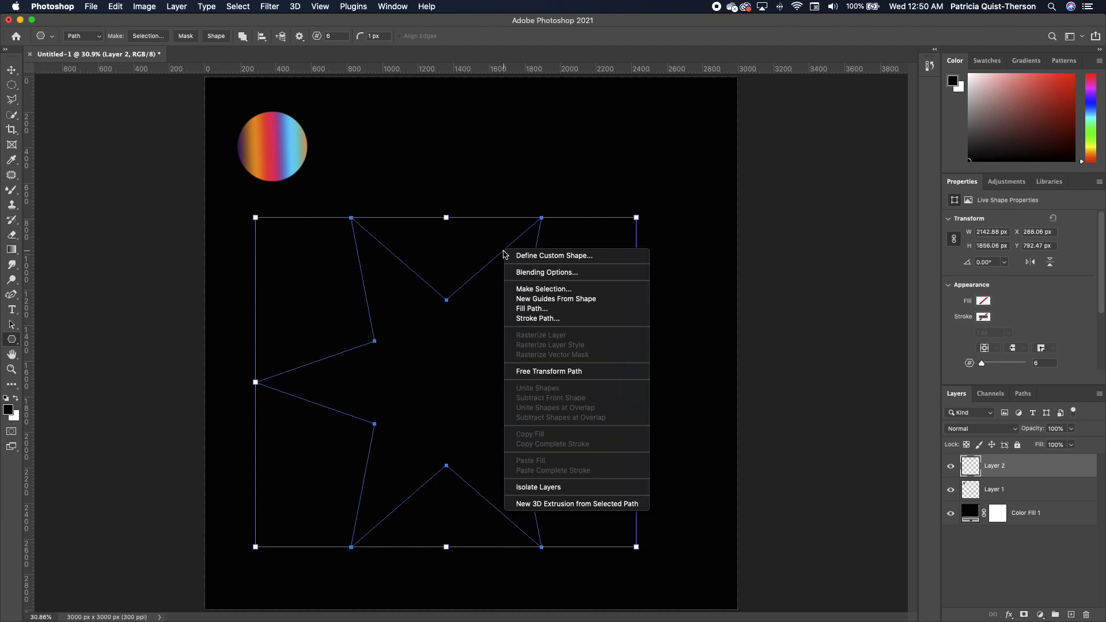
pyautogui.moveTo(565, 371)
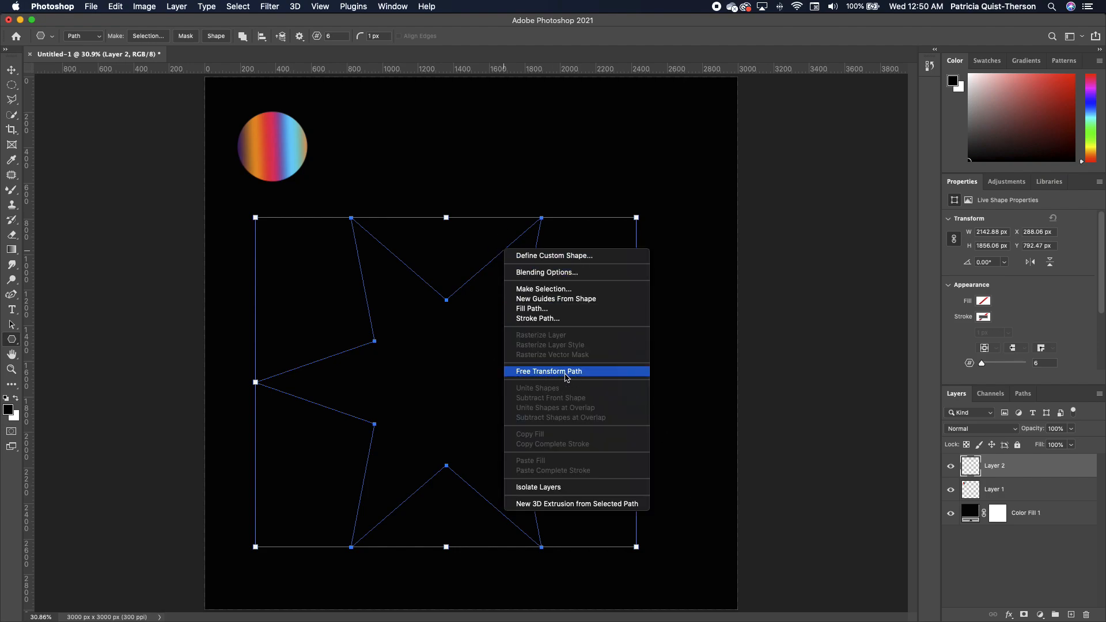
pyautogui.click(548, 371)
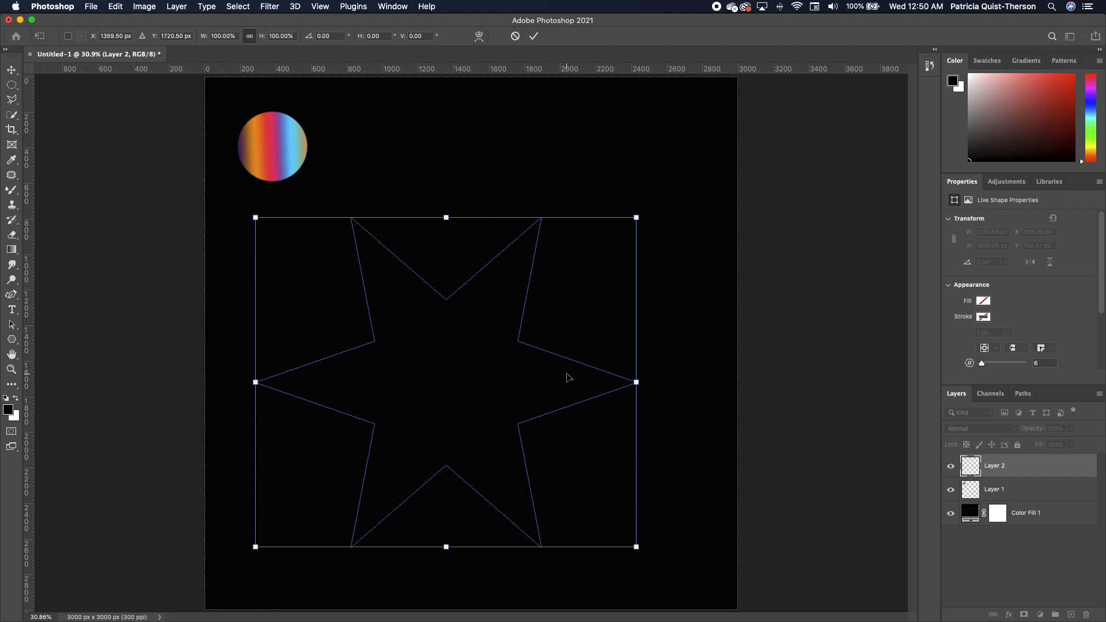
pyautogui.moveTo(1010, 458)
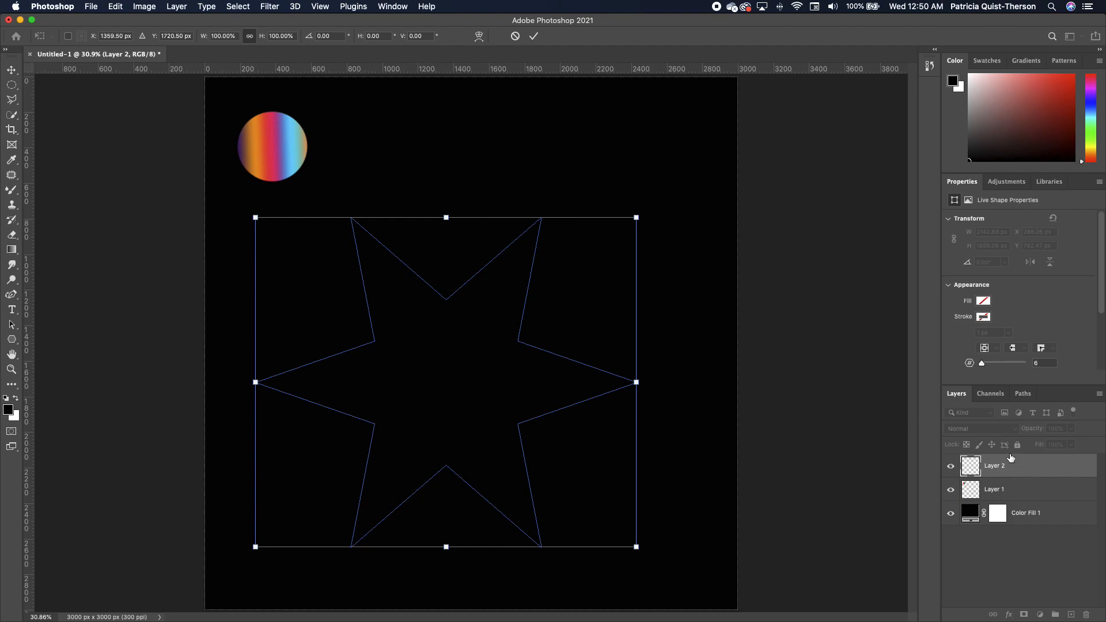
pyautogui.click(1023, 394)
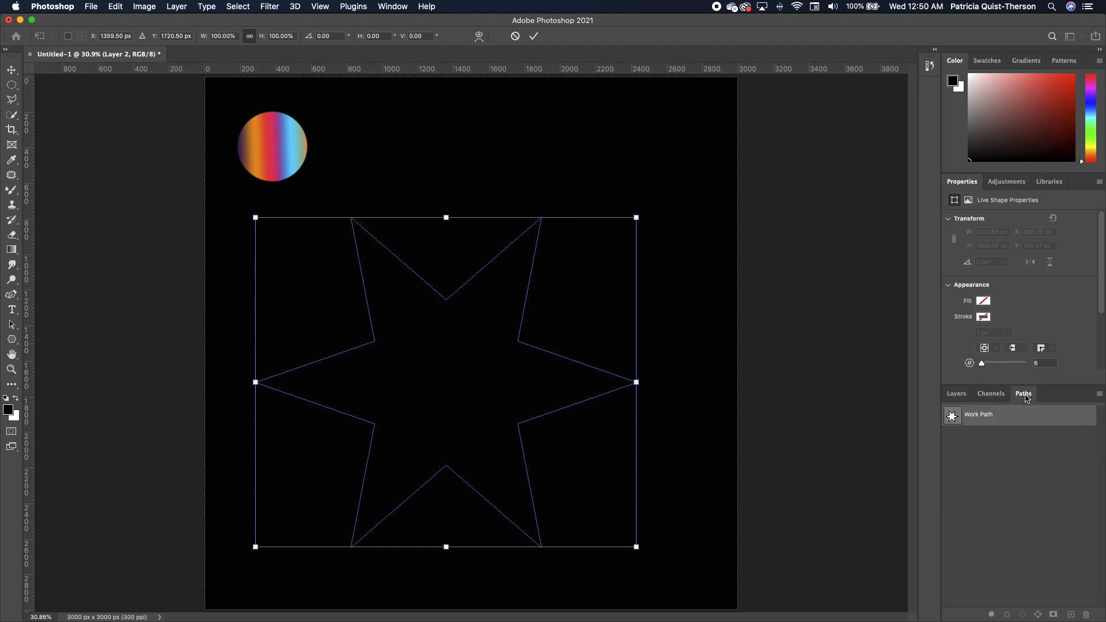
# Step: Stroke the Work Path with the Mixer Brush Tool to outline the star
pyautogui.rightClick(979, 413)
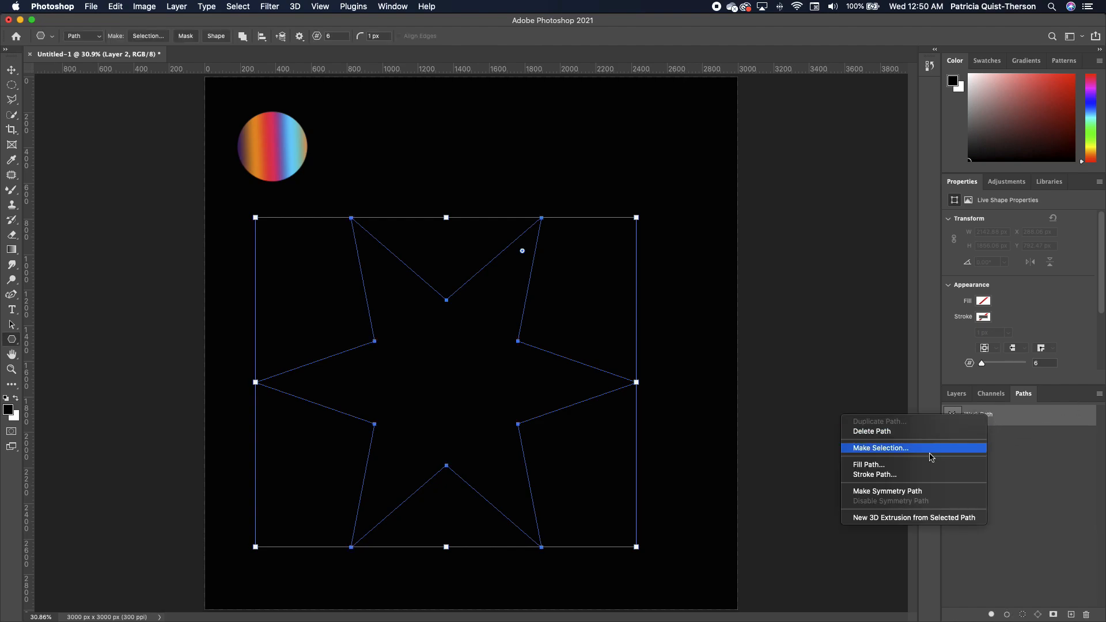
pyautogui.moveTo(887, 480)
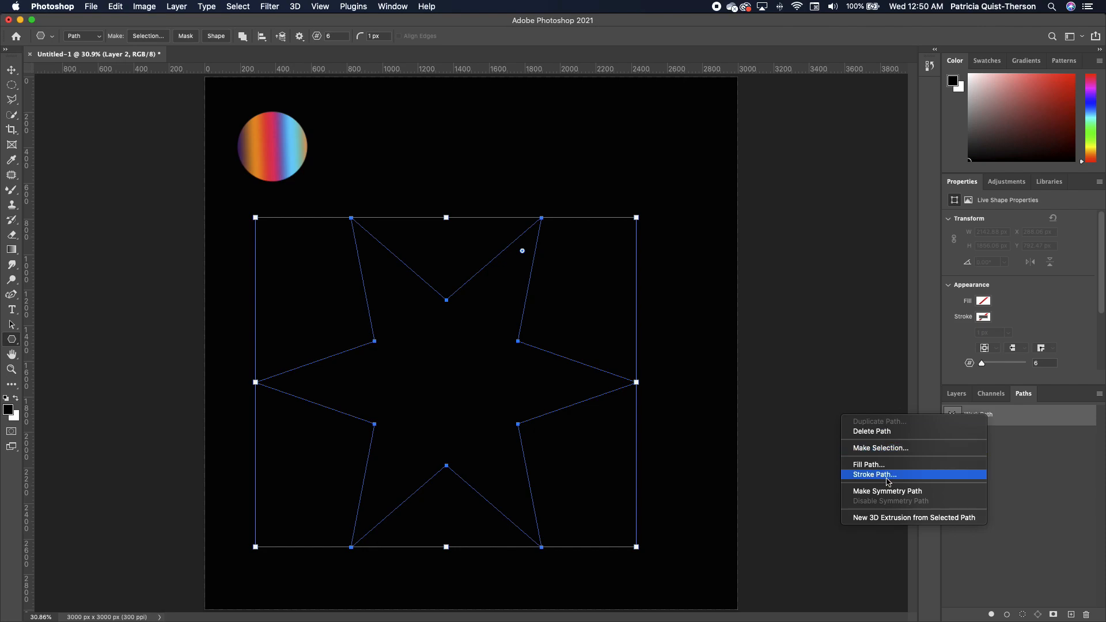
pyautogui.click(873, 473)
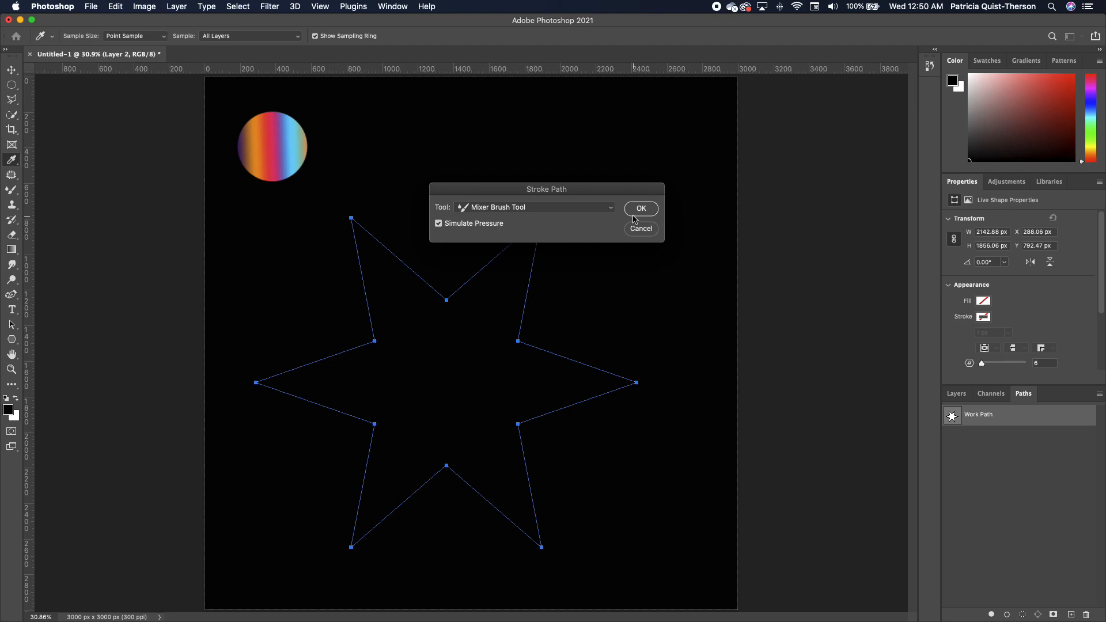
pyautogui.click(639, 208)
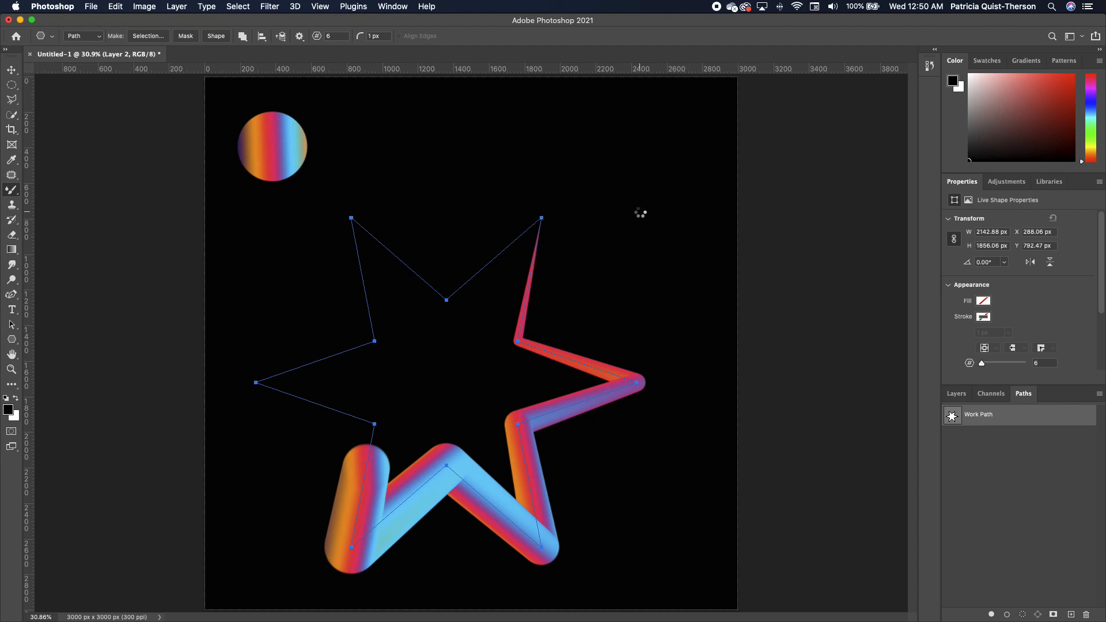